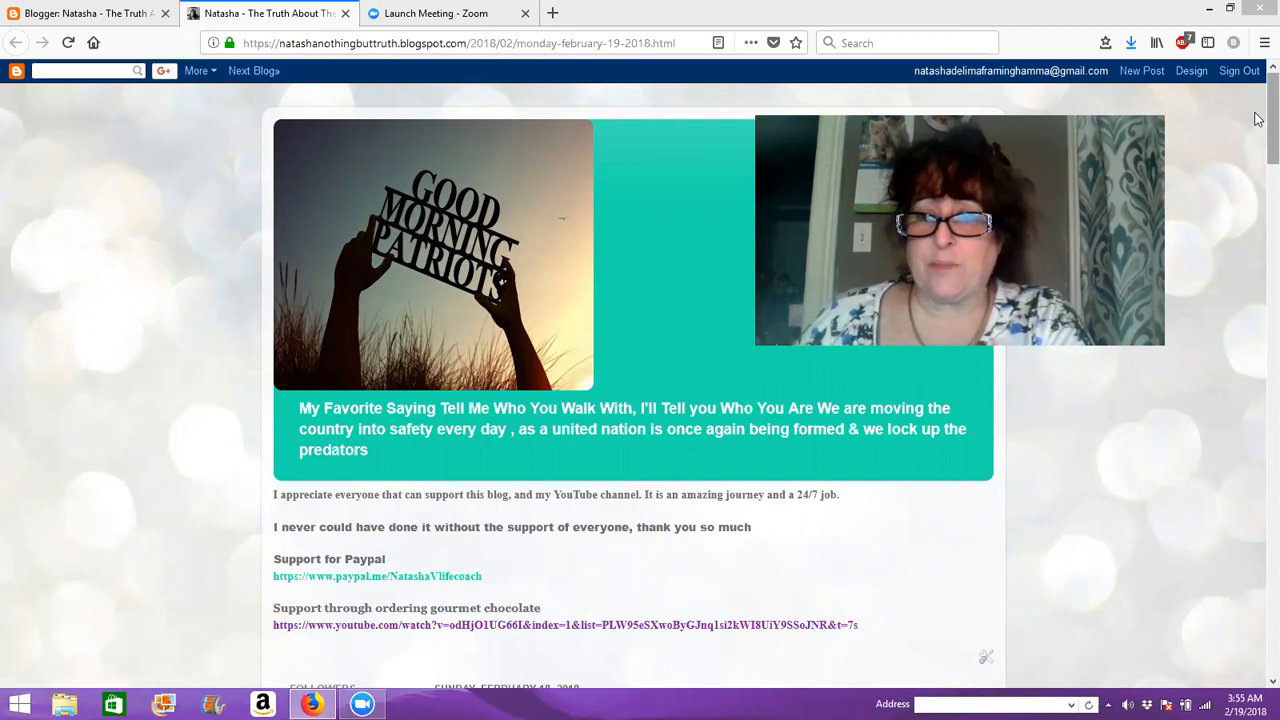
# Step: Scroll down past the PayPal link and chocolate photos to the first news links
pyautogui.scroll(-3)
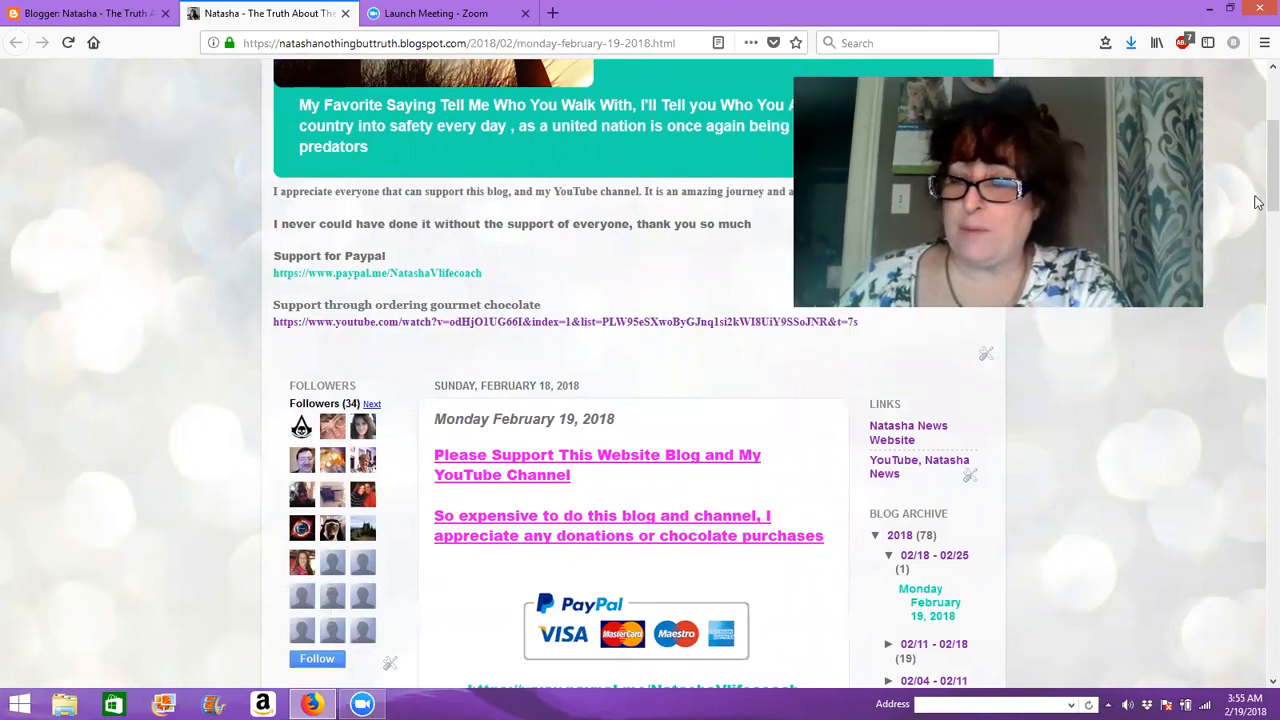
pyautogui.scroll(-3)
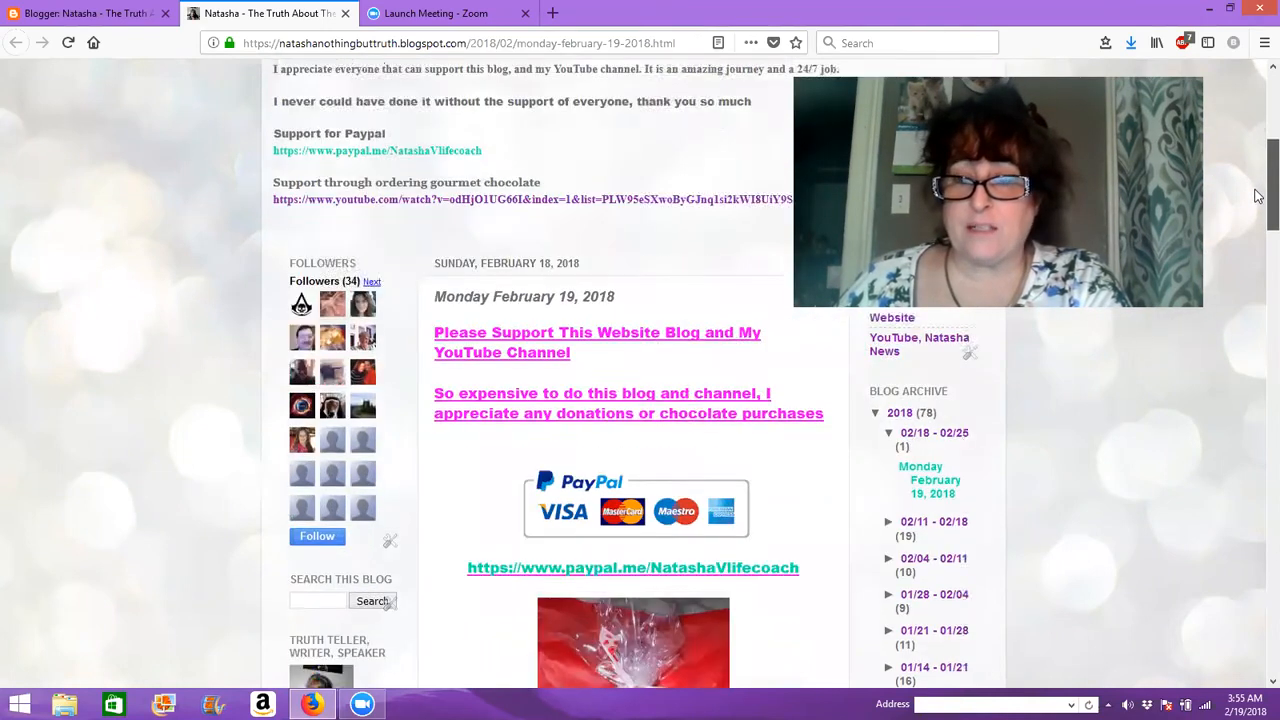
pyautogui.scroll(-3)
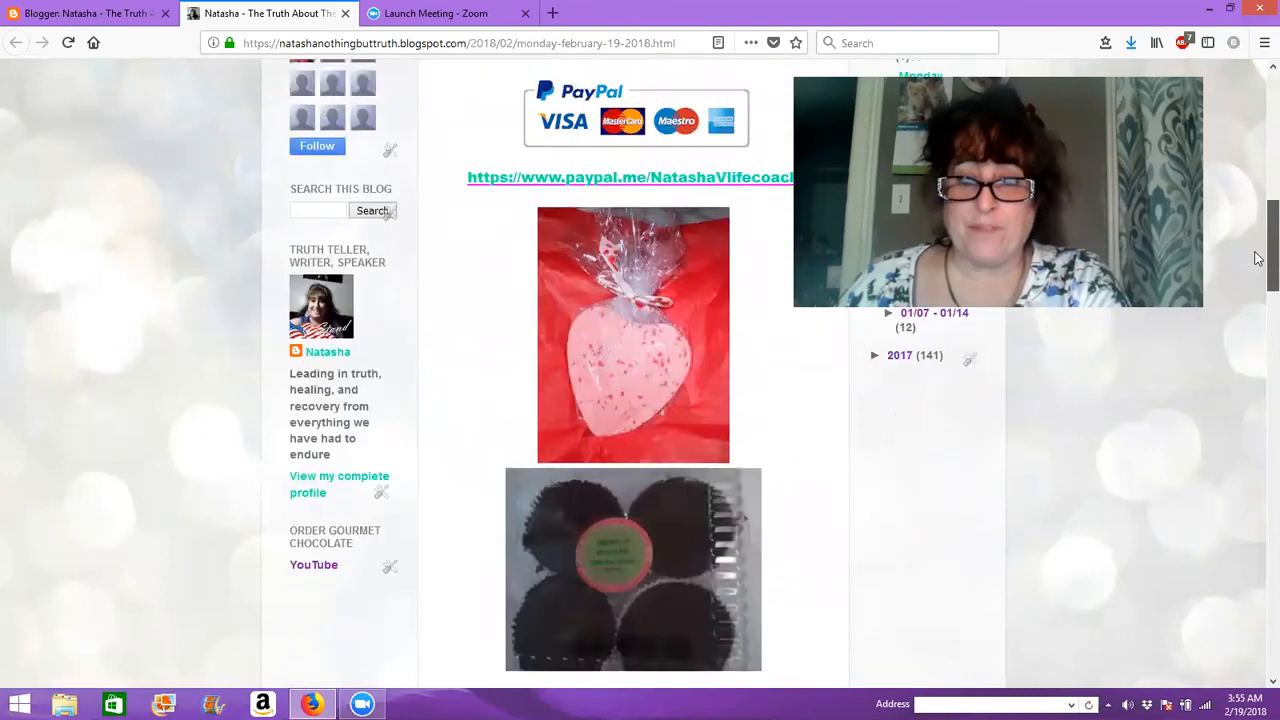
pyautogui.scroll(-3)
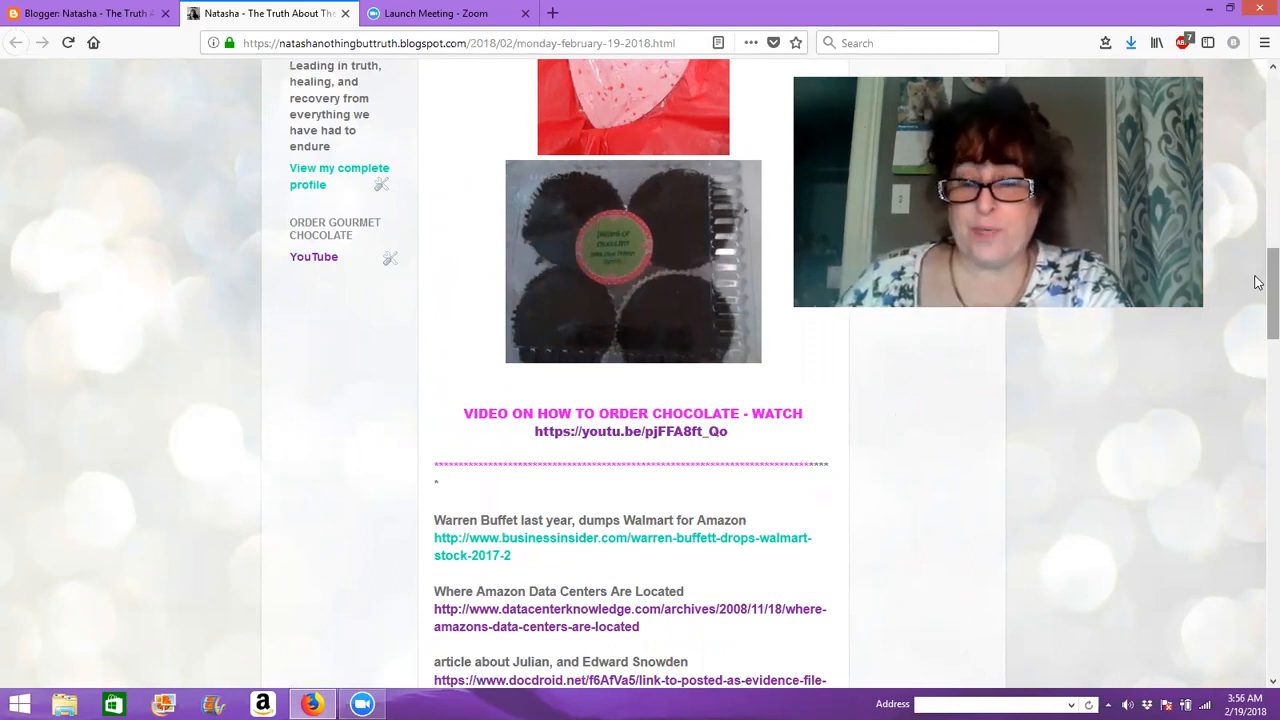
# Step: Scroll down through the news links to the Q Board tweet and phone screenshot
pyautogui.scroll(-3)
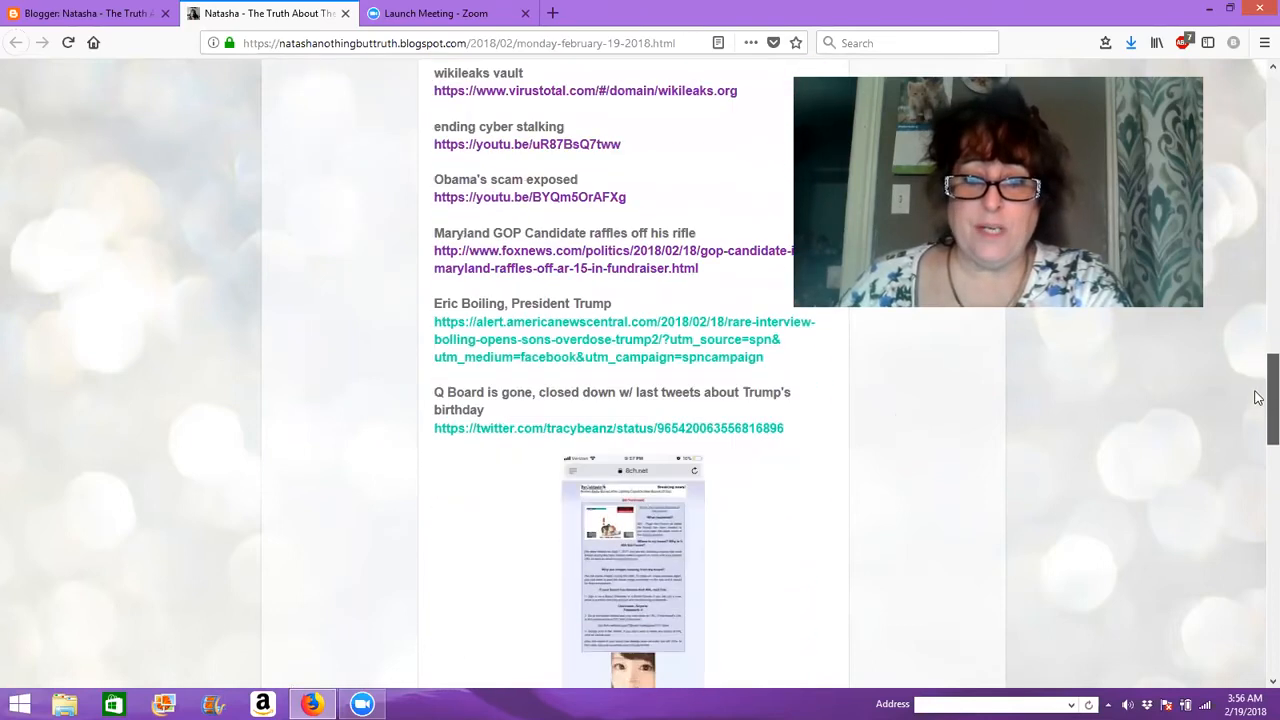
pyautogui.scroll(-3)
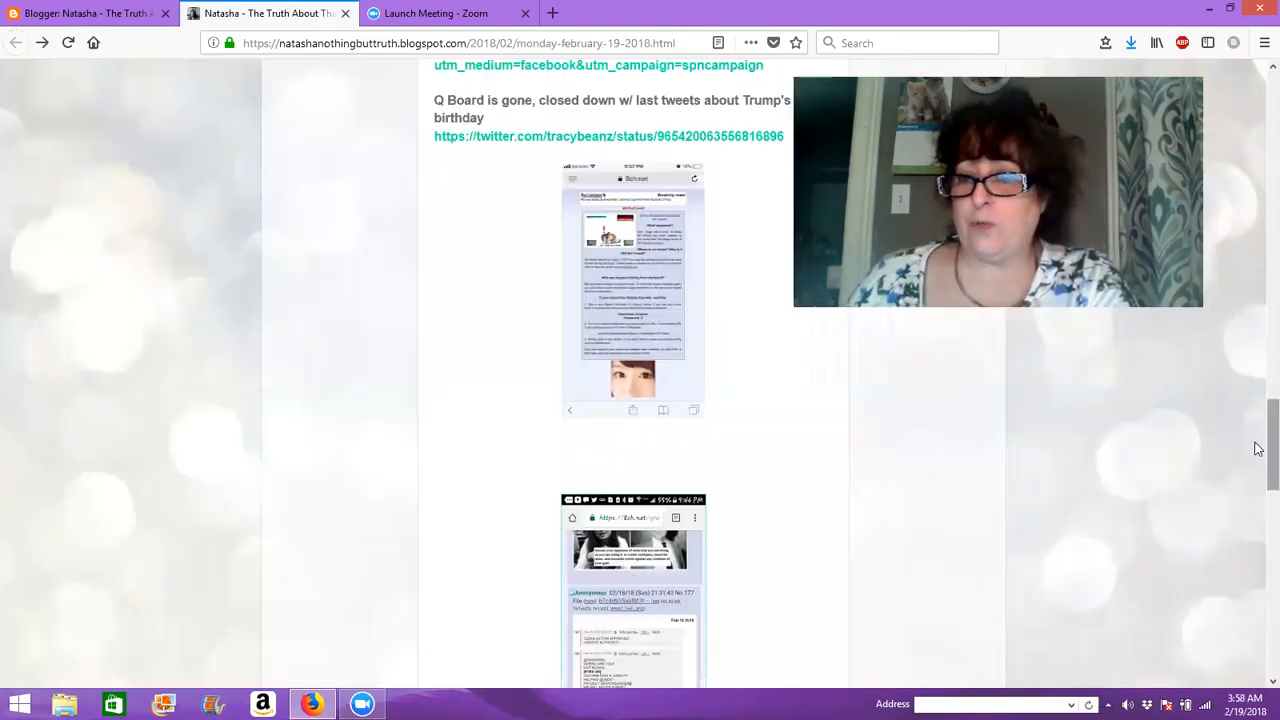
# Step: Scroll down past the Trump tweets screenshot to the Q Post link and screenshots
pyautogui.scroll(-3)
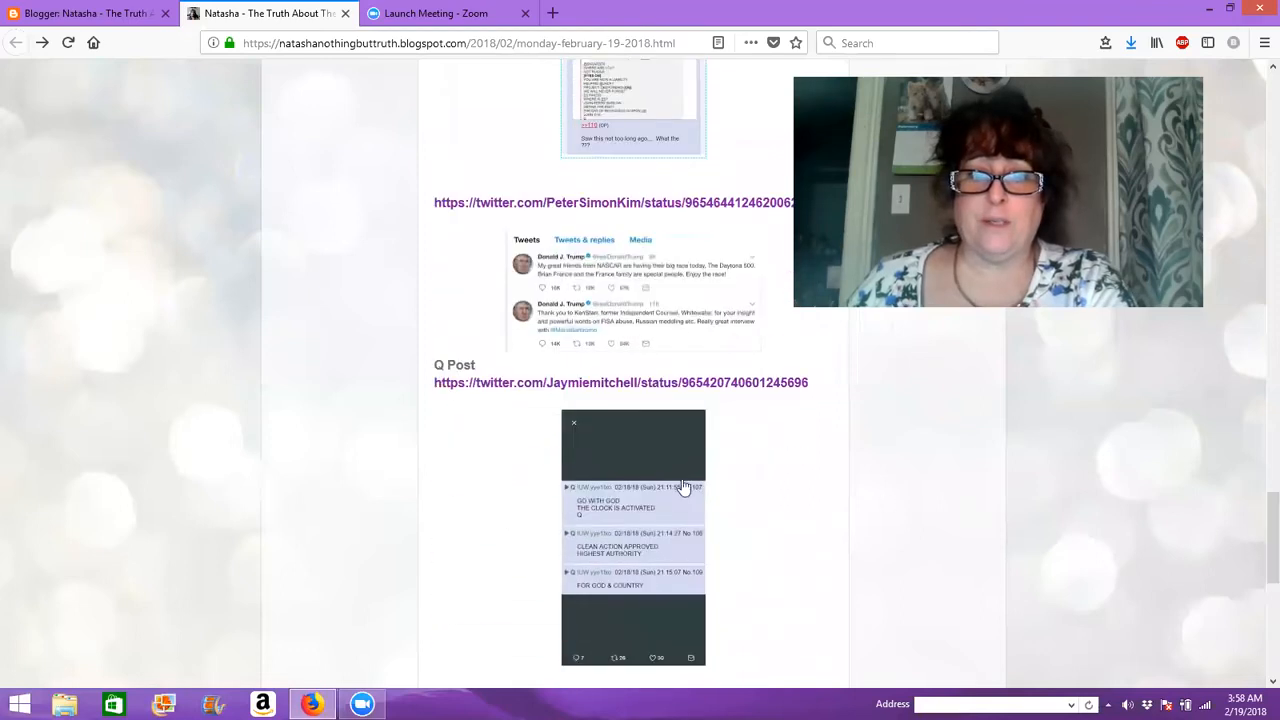
pyautogui.moveTo(560, 303)
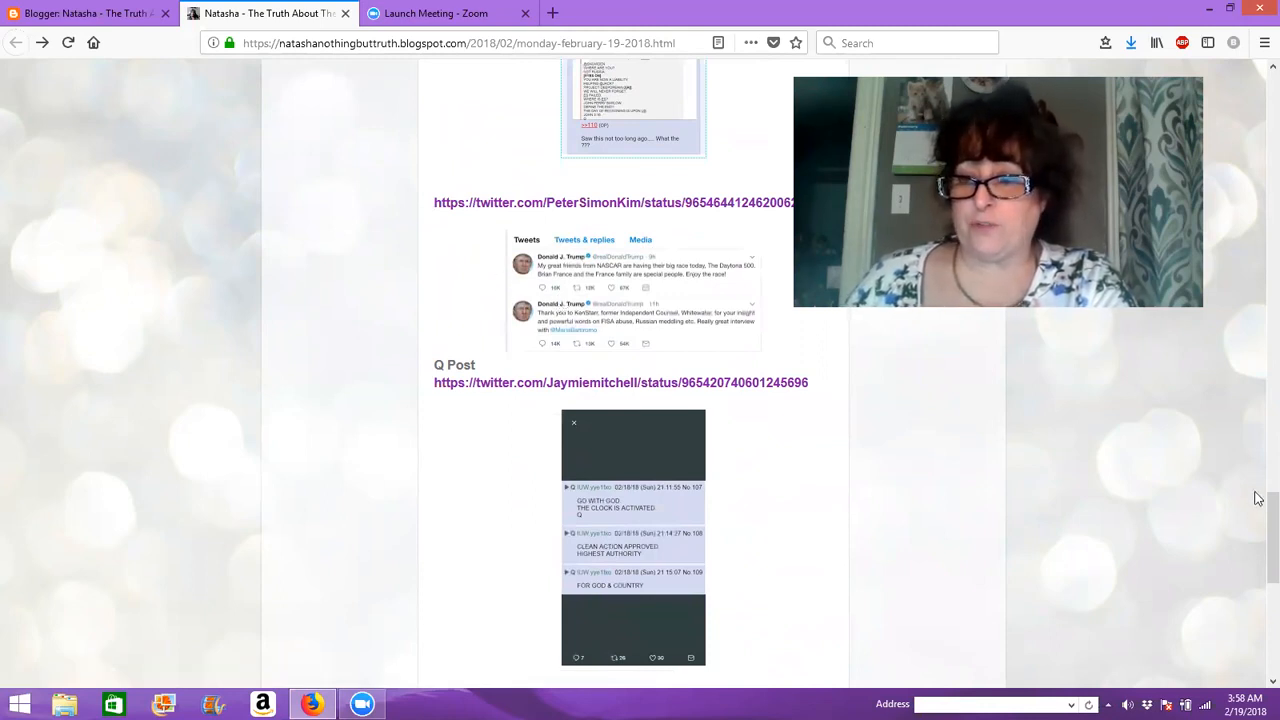
pyautogui.scroll(-3)
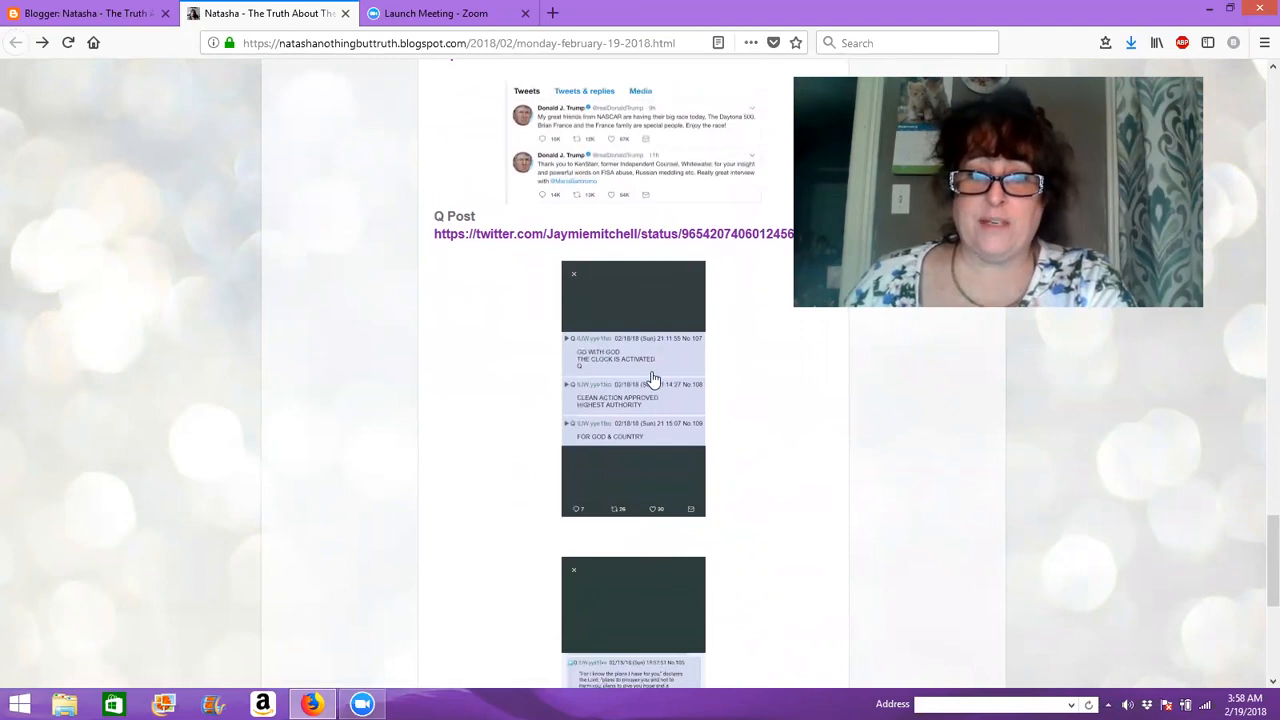
pyautogui.click(633, 390)
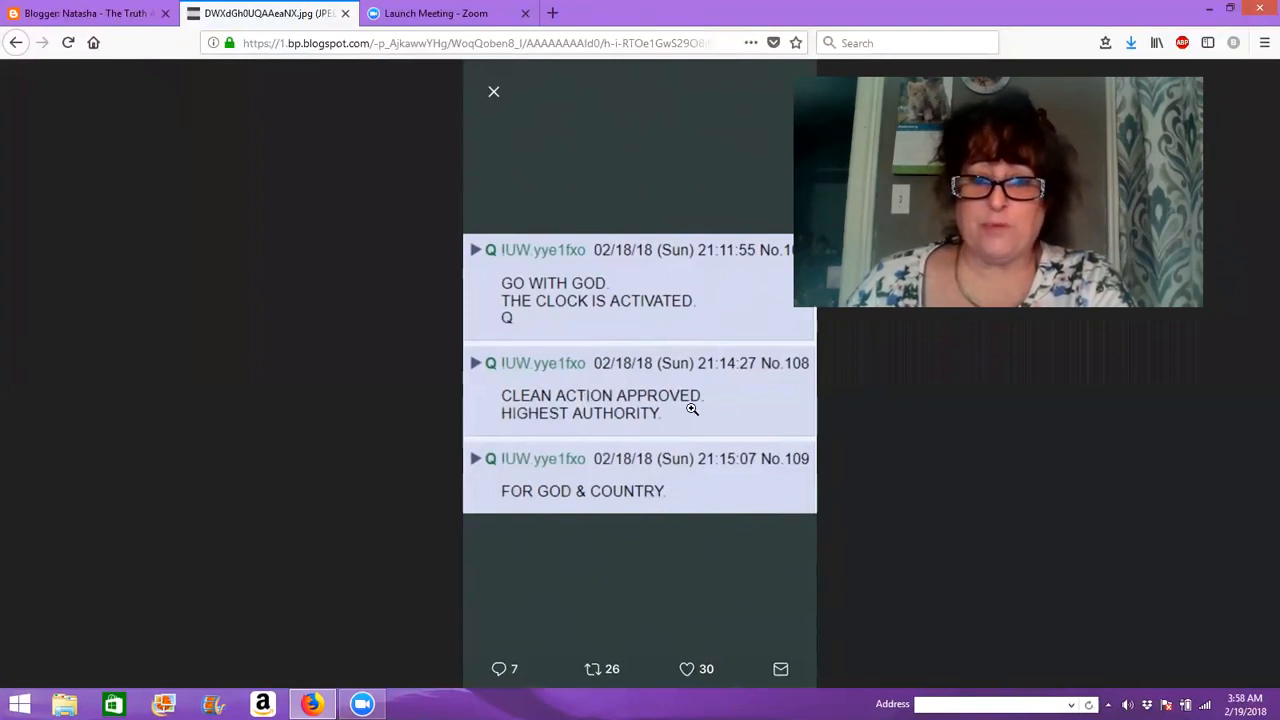
pyautogui.moveTo(618, 428)
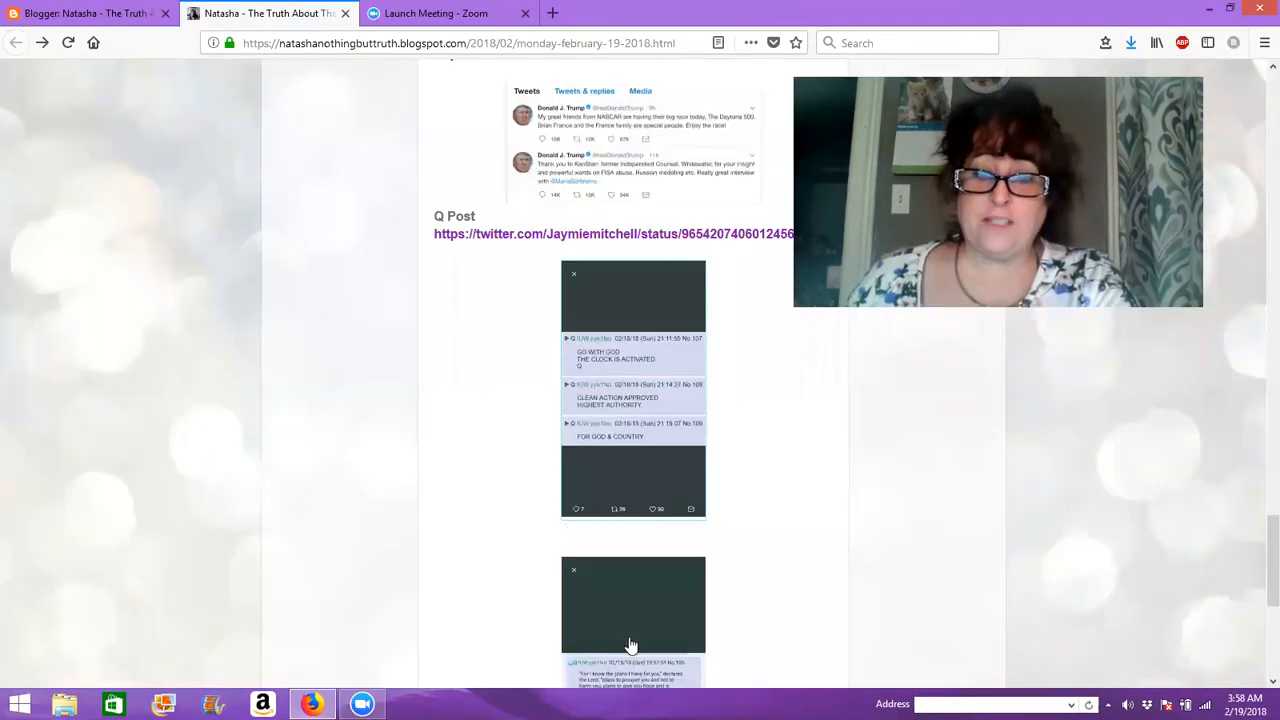
# Step: View the second Q Post screenshot with the scripture quote at full size
pyautogui.click(630, 605)
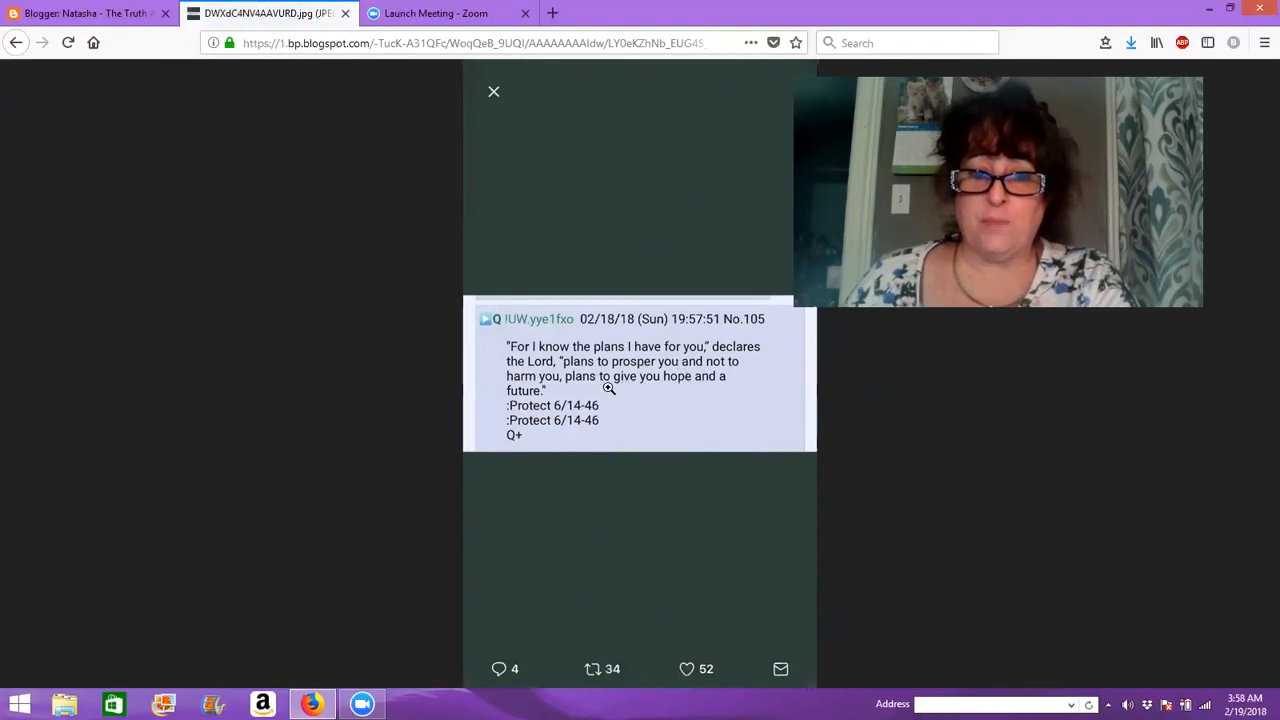
pyautogui.moveTo(682, 391)
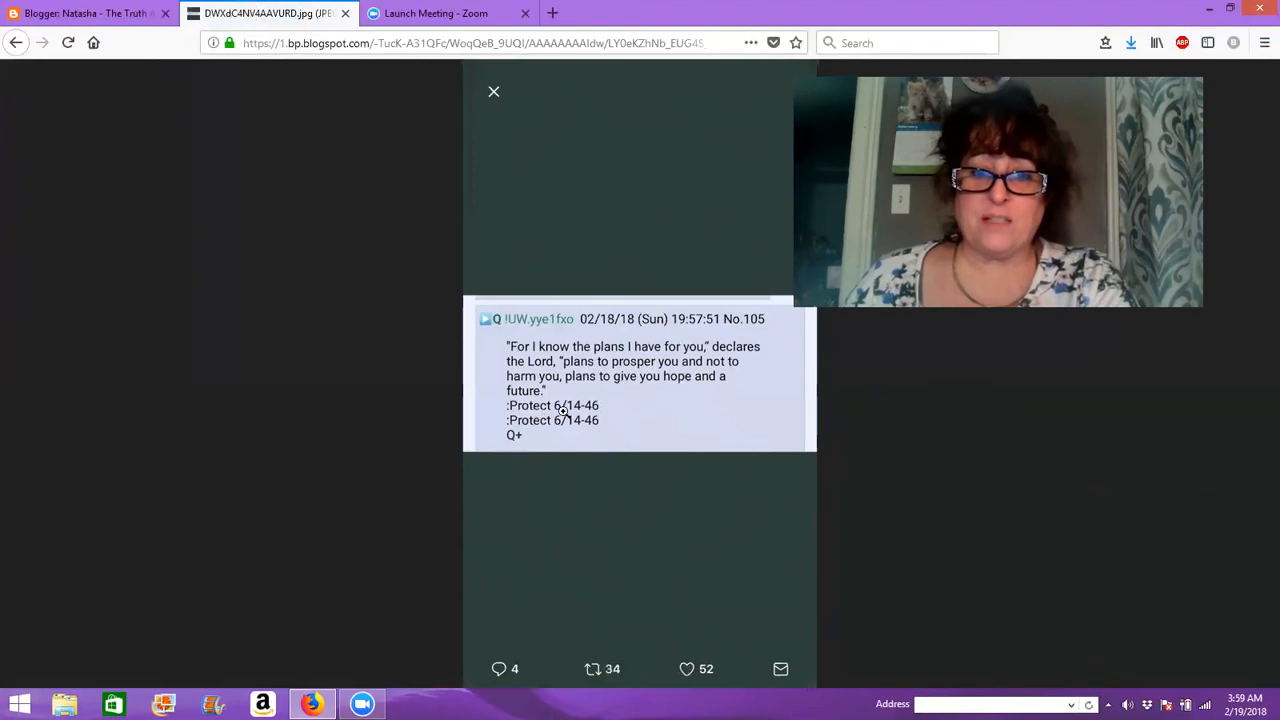
pyautogui.moveTo(646, 530)
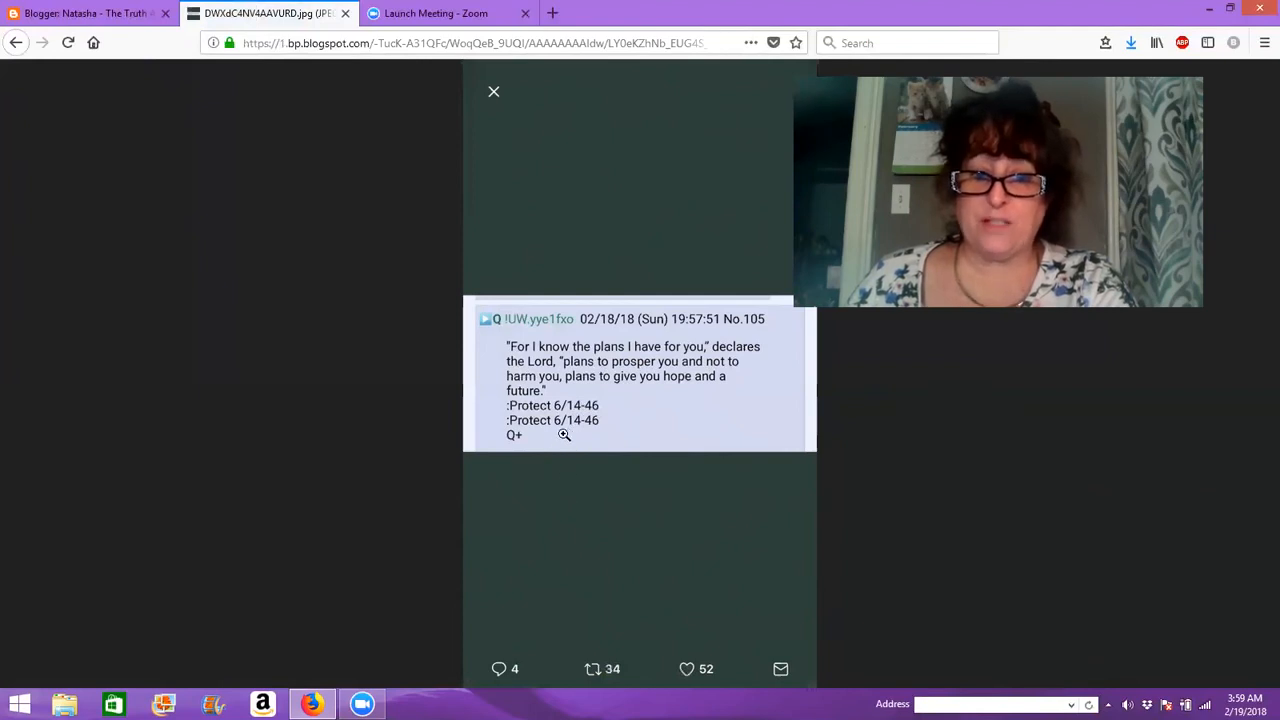
pyautogui.moveTo(526, 455)
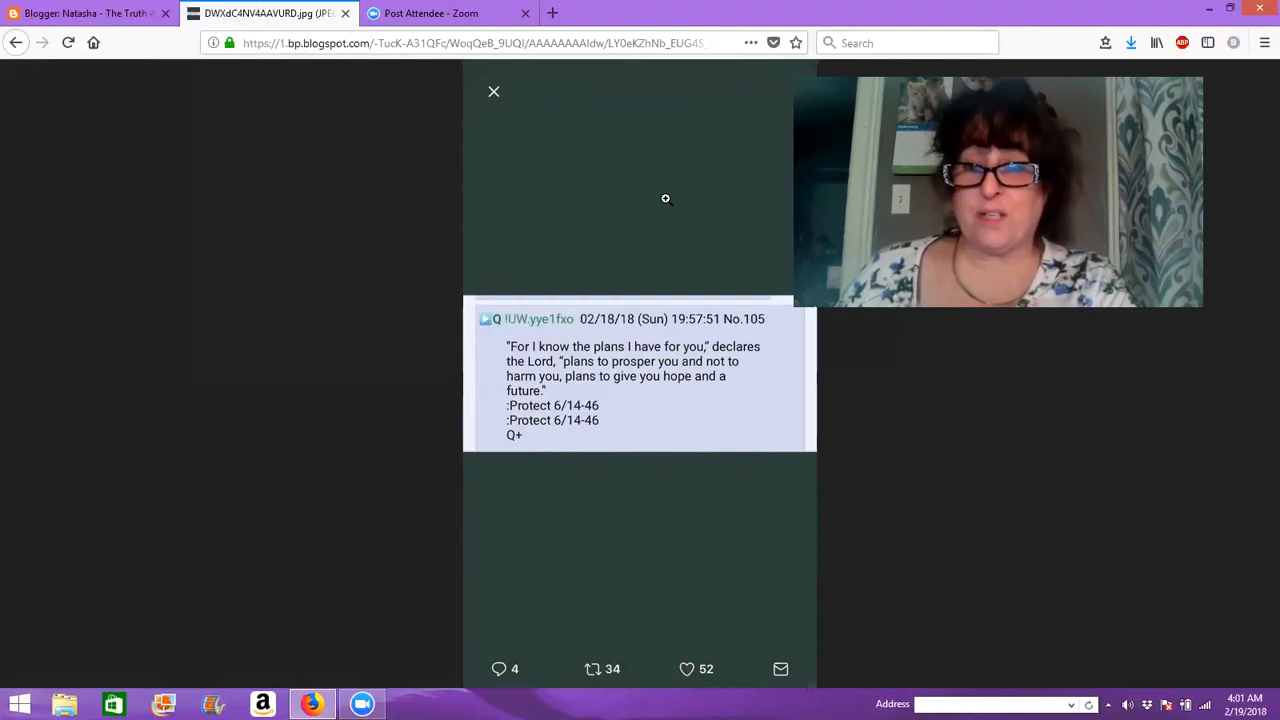
pyautogui.moveTo(532, 192)
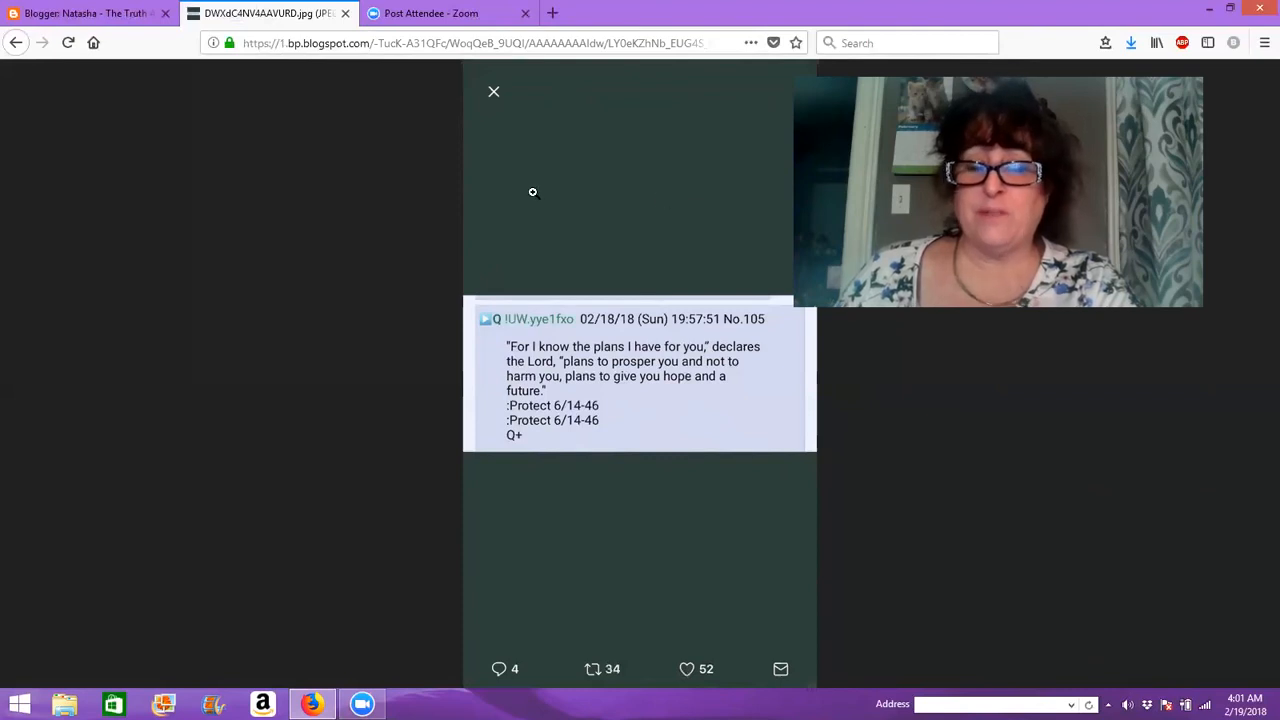